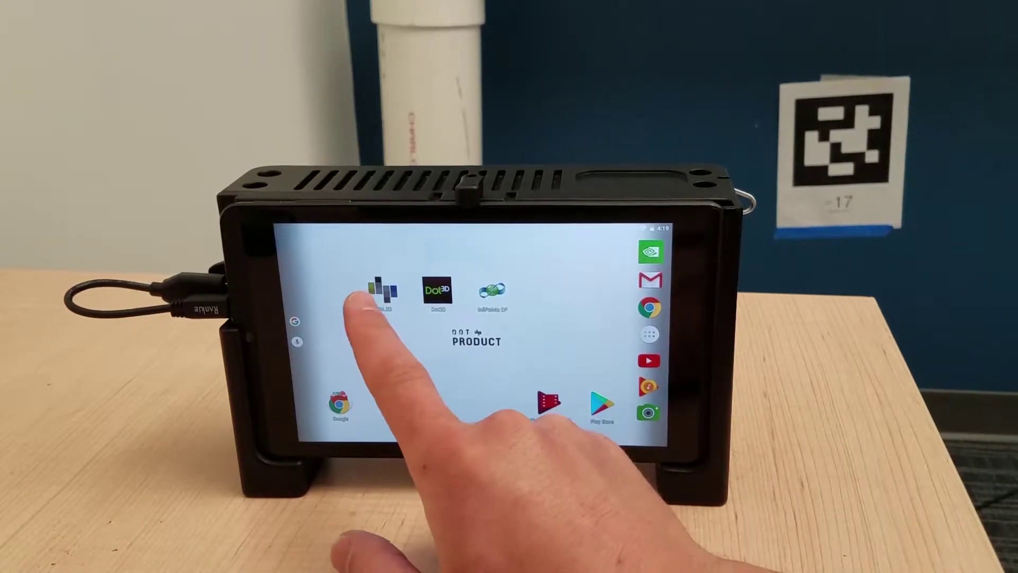
- Launch the Phi.3D app from the home screen to reach the live scanning view
{"action": "left_click", "coordinate": [380, 295]}
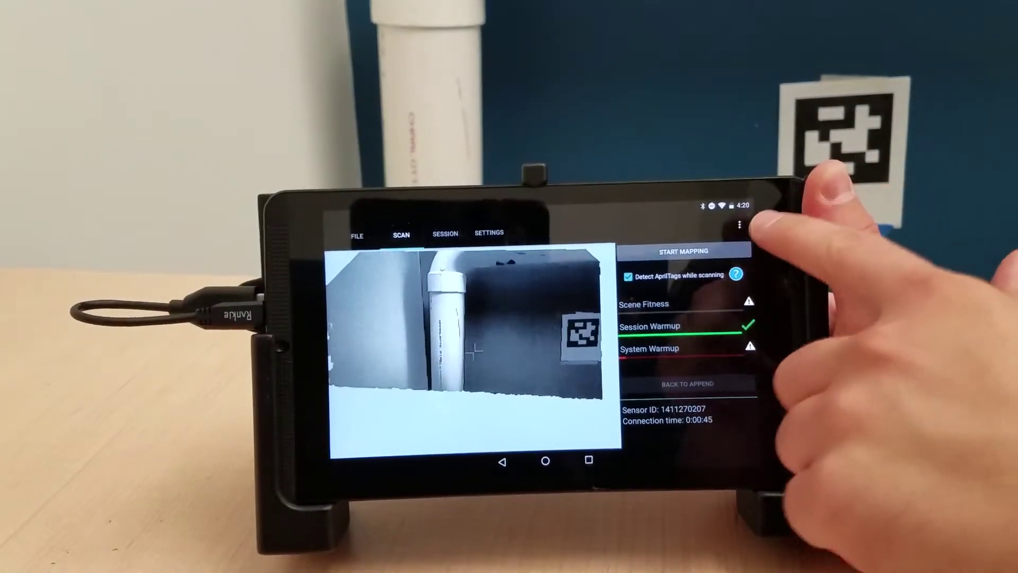
- Start mapping and sweep the sensor around the PVC pipe frame
{"action": "left_click", "coordinate": [738, 225]}
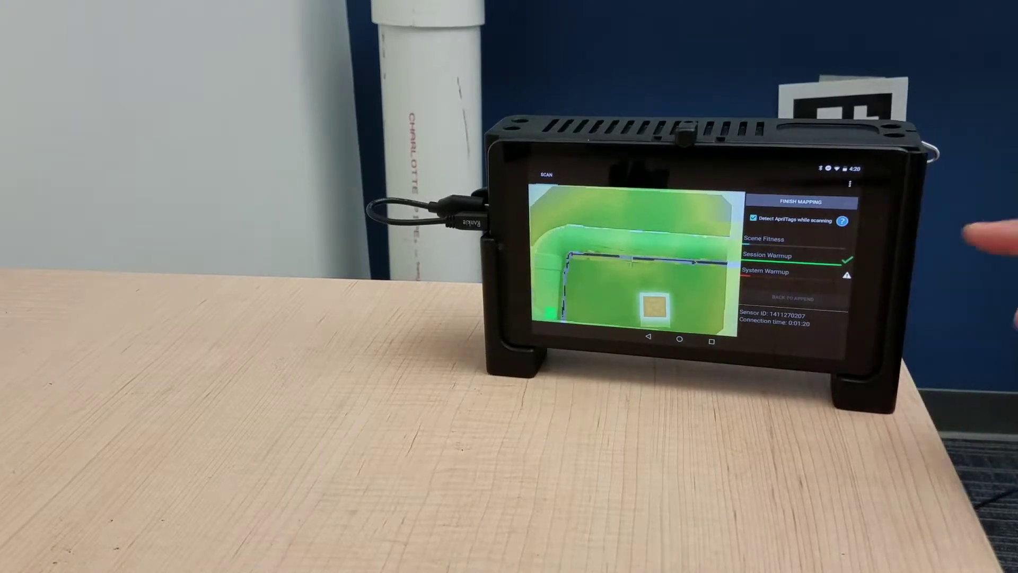
- Finish mapping and run Global Optimization using the detected AprilTags
{"action": "left_click", "coordinate": [801, 202]}
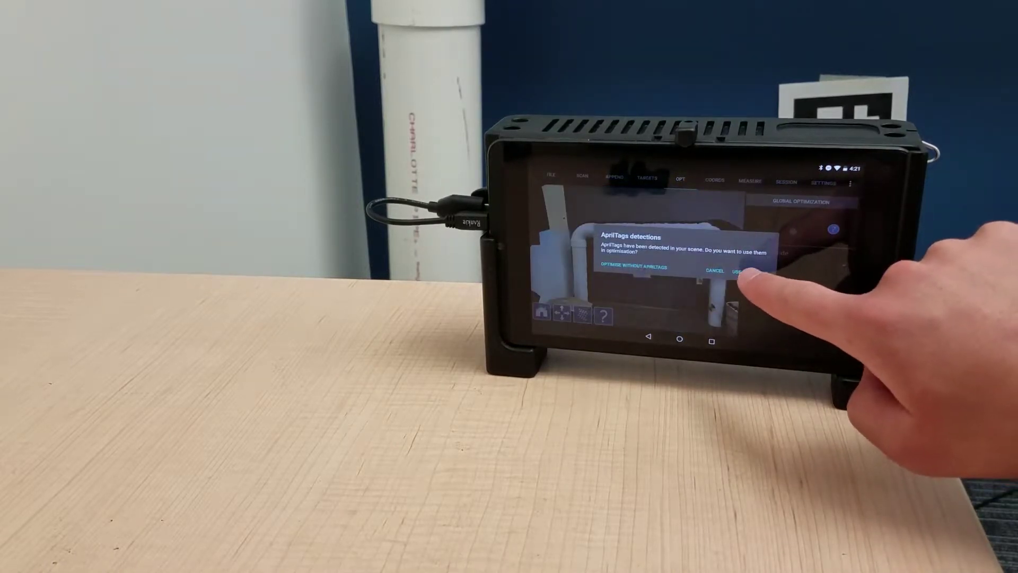
{"action": "left_click", "coordinate": [736, 270]}
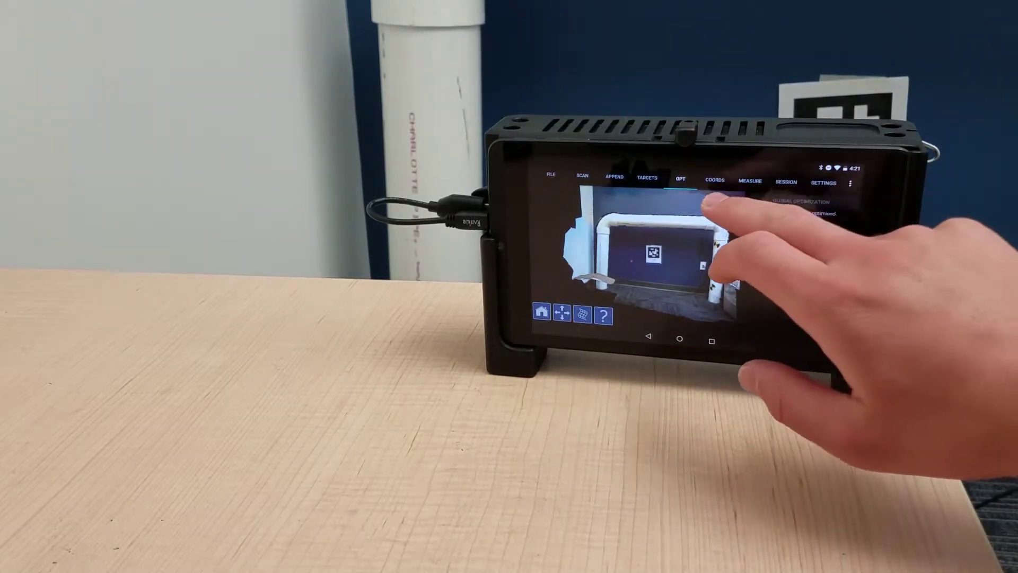
{"action": "left_click", "coordinate": [715, 180]}
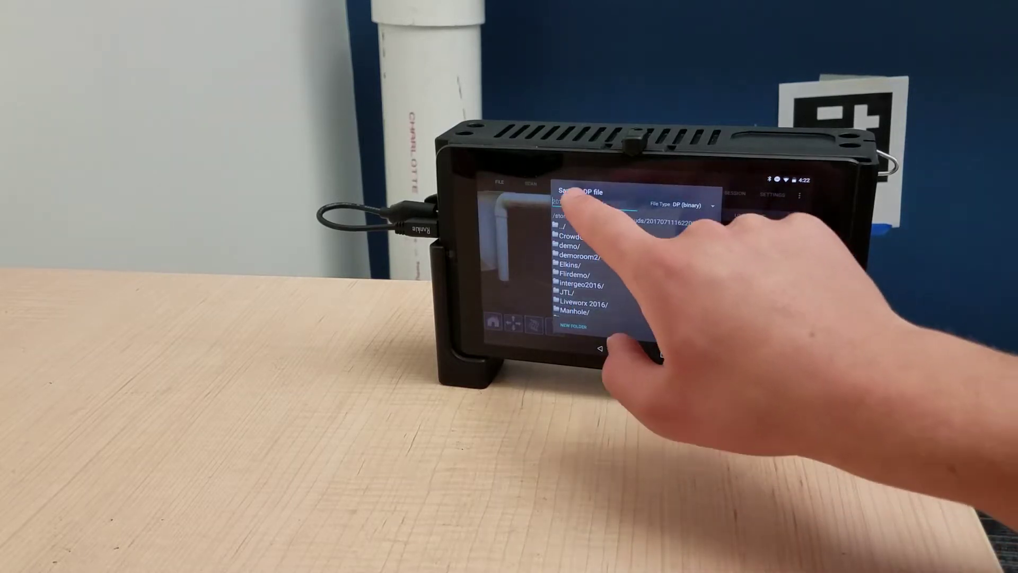
- Save the optimized scene as a DP file and hand it over to Dot3D
{"action": "left_click", "coordinate": [576, 201]}
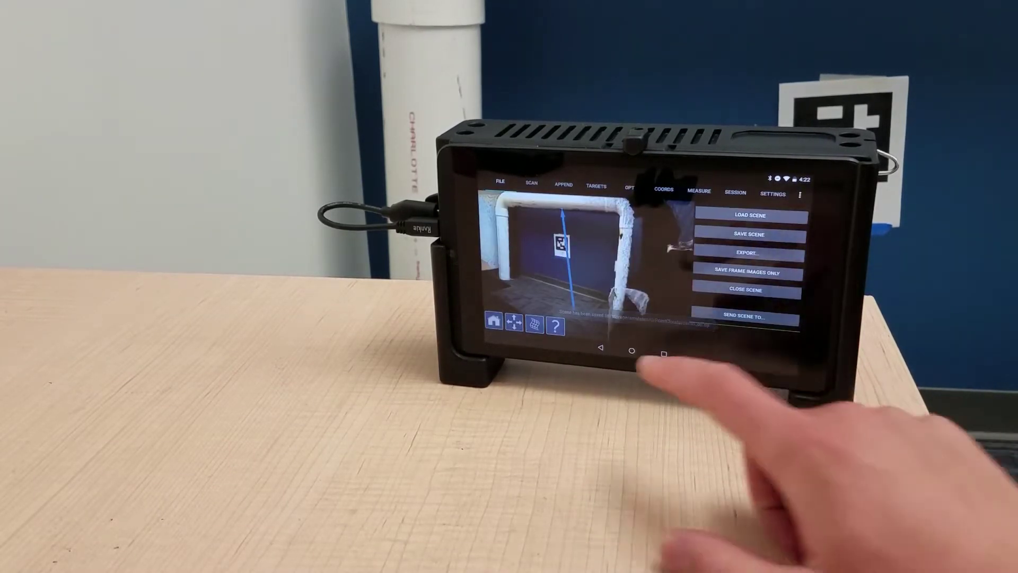
{"action": "left_click", "coordinate": [751, 317]}
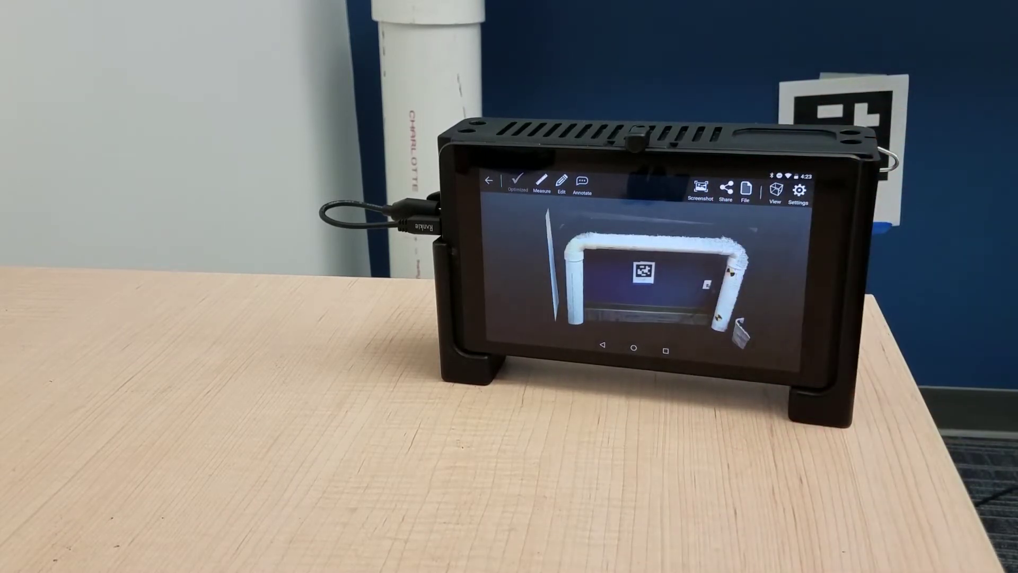
- Crop away walls and floor, leaving the pipe frame and its AprilTag
{"action": "left_click", "coordinate": [586, 182]}
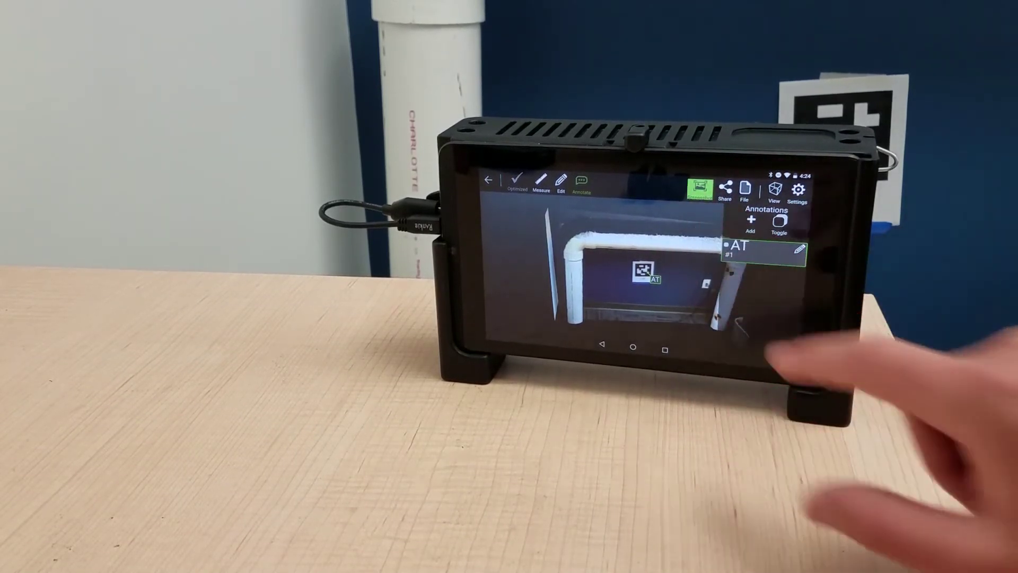
- Label the tag 'AT' and choose Share > DP File to reach Export Options
{"action": "left_click", "coordinate": [700, 189]}
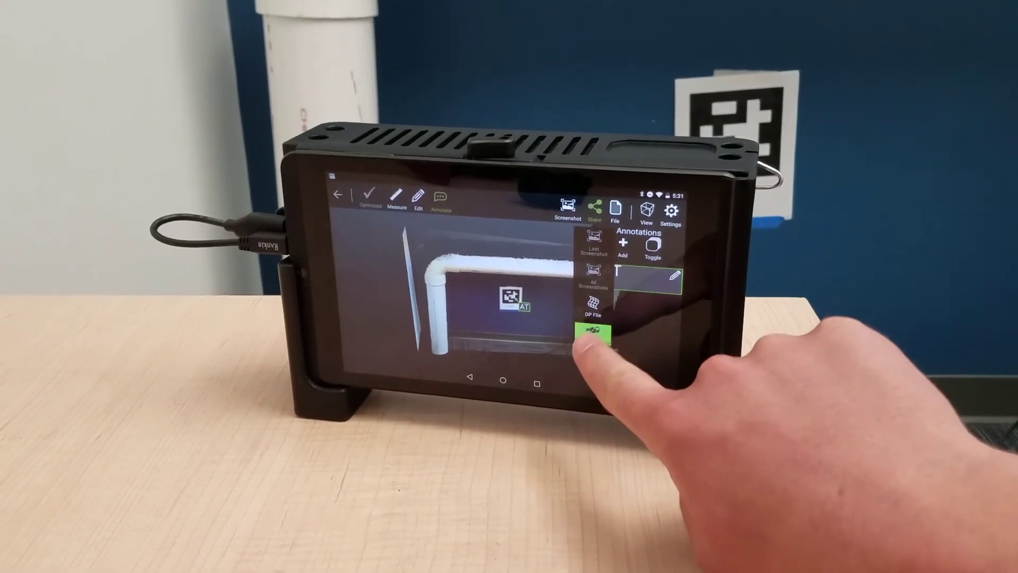
{"action": "left_click", "coordinate": [594, 332]}
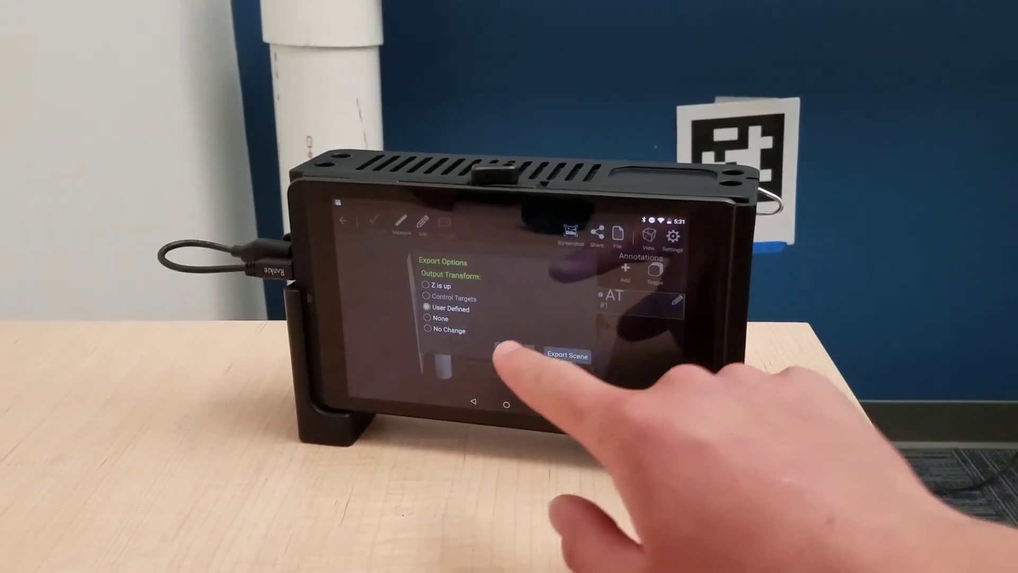